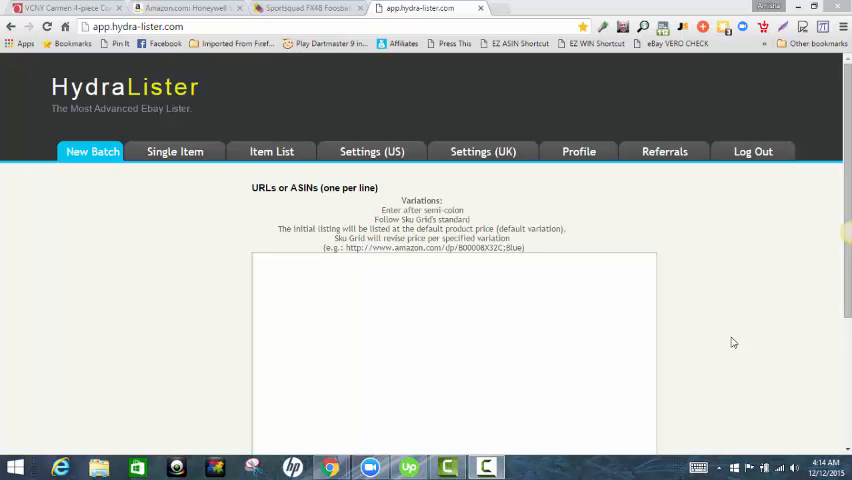
mouse_move(710, 360)
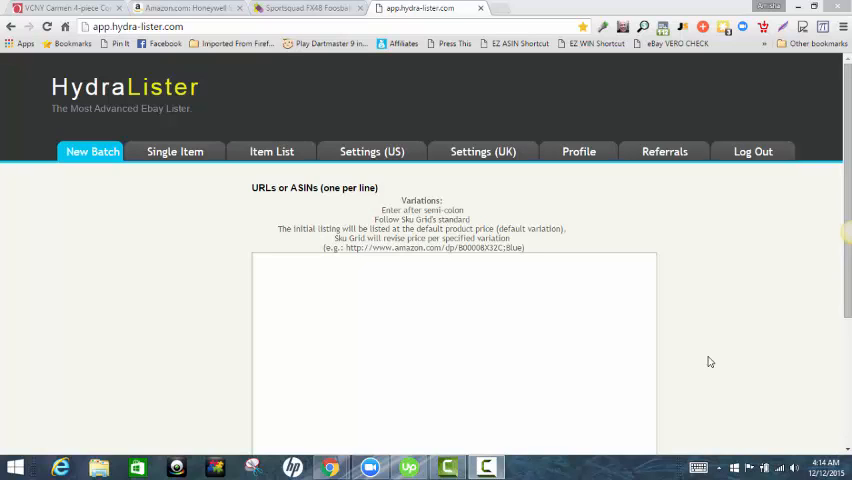
mouse_move(720, 348)
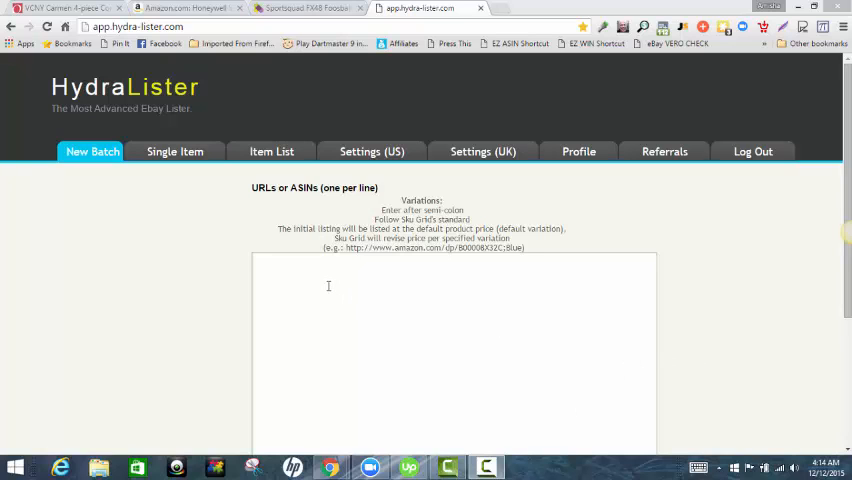
mouse_move(400, 316)
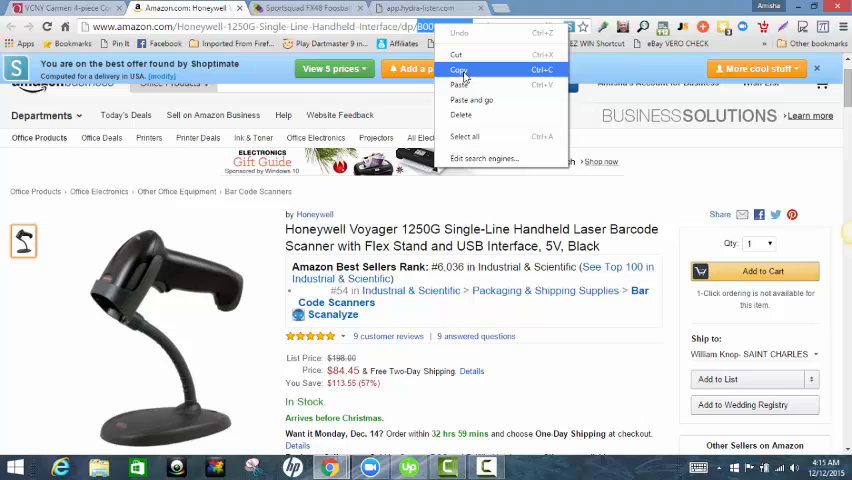
Enter ASIN B005LVRLEQ and the Wayfair Sportsquad FX48 foosball table link as the first two batch lines.
click(458, 68)
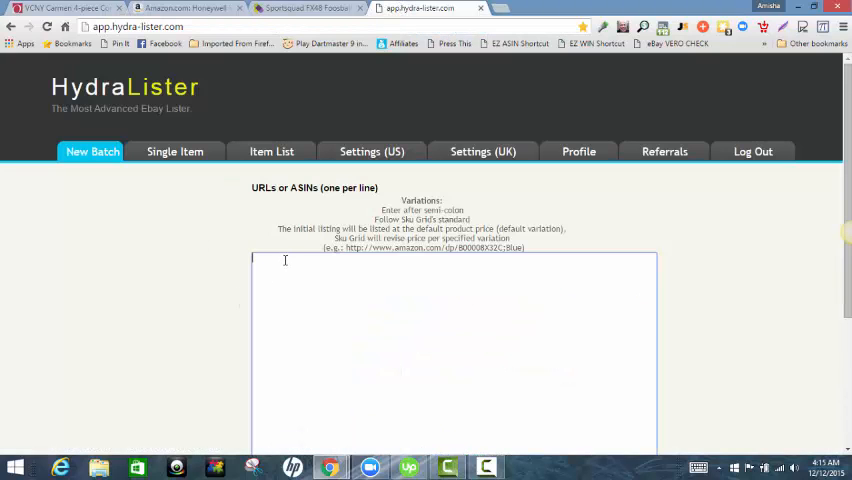
text(B005LVRLEQ)
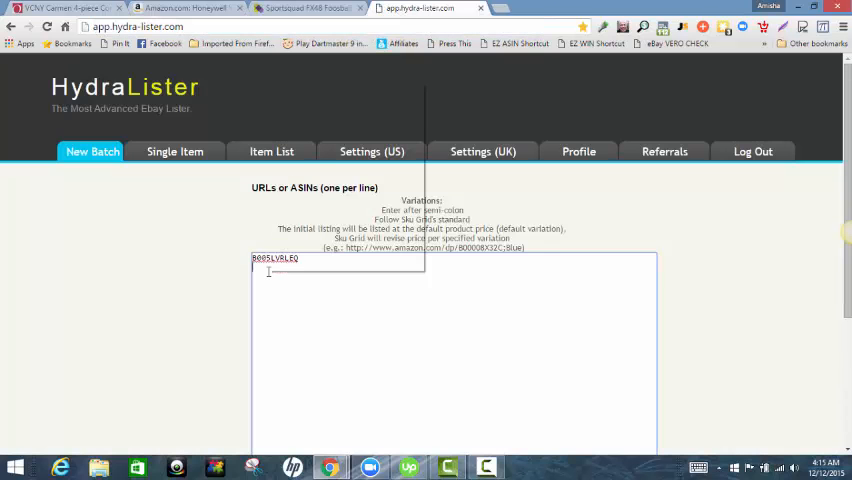
text(http://www.wayfair.com/Sportsquad-FX48-Foosball-Table-SSF1002-RIG1003.html?ds=25639&group_id=125)
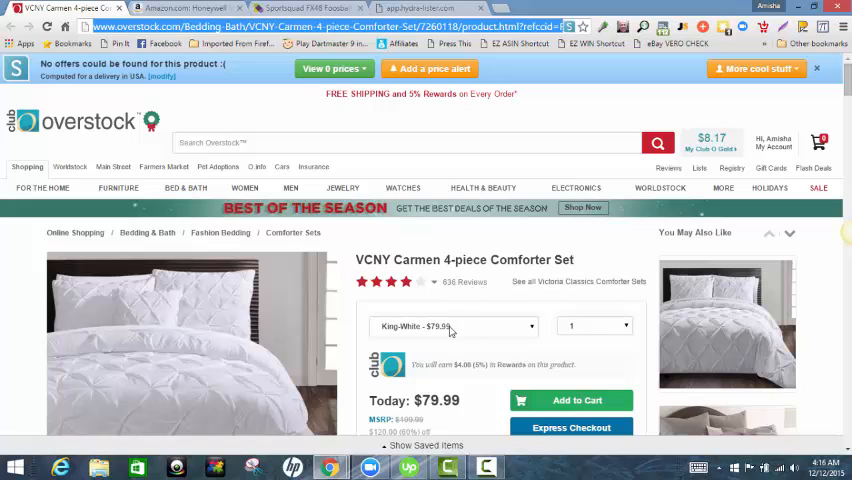
Review the comforter's variations, keep King-White, and bring its Overstock link into the batch as line three.
click(456, 326)
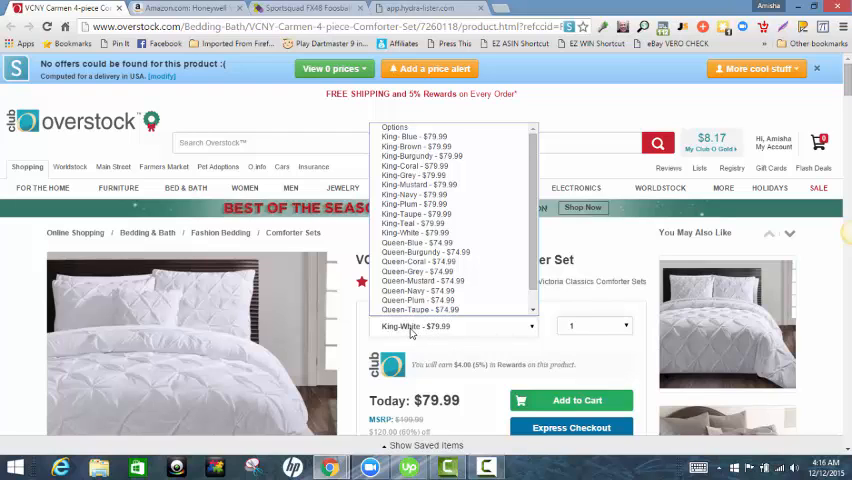
click(456, 326)
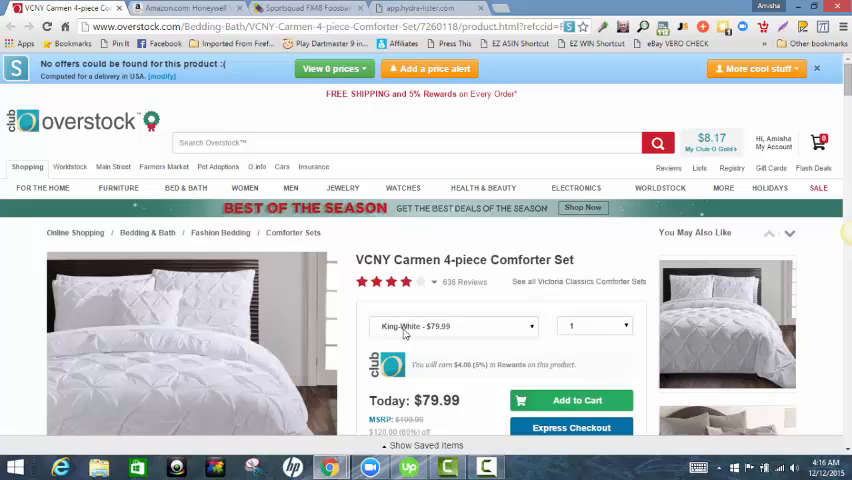
mouse_move(432, 344)
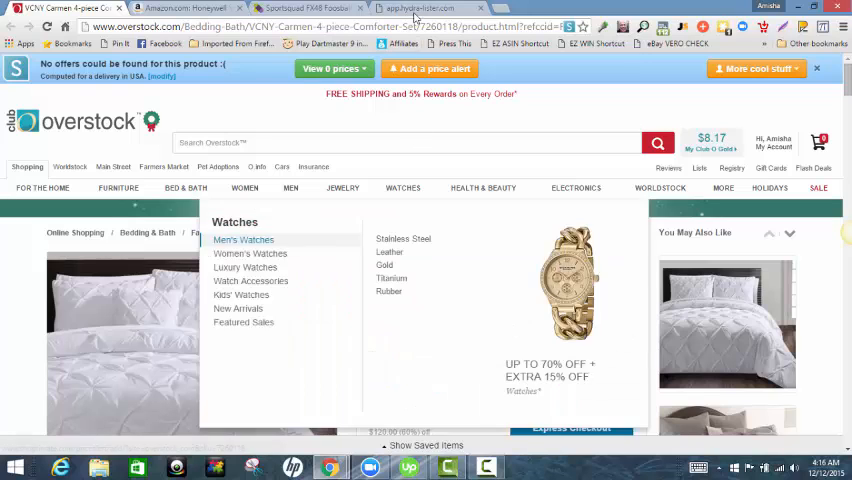
click(400, 8)
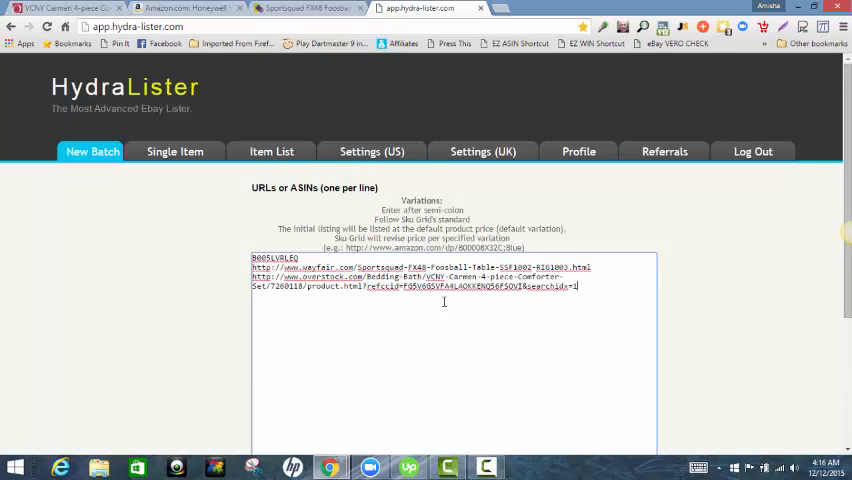
Trim the tracking parameters so the Overstock comforter link ends at product.html.
drag(426, 288, 578, 288)
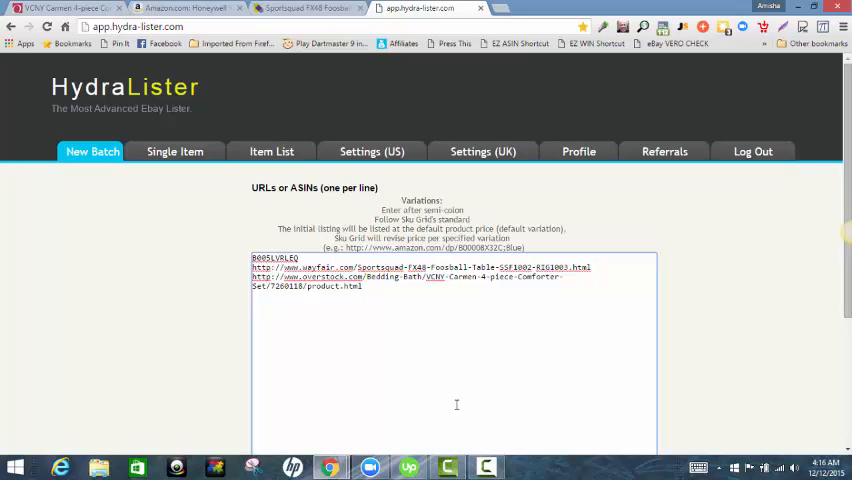
text(;)
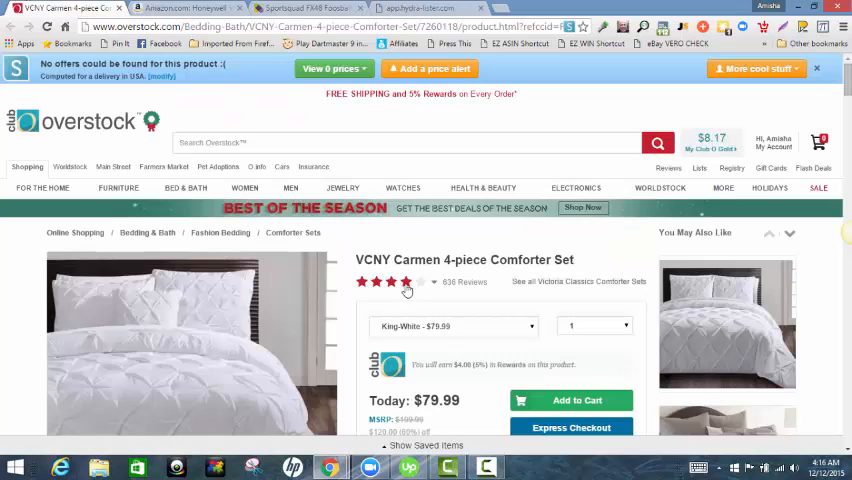
click(456, 326)
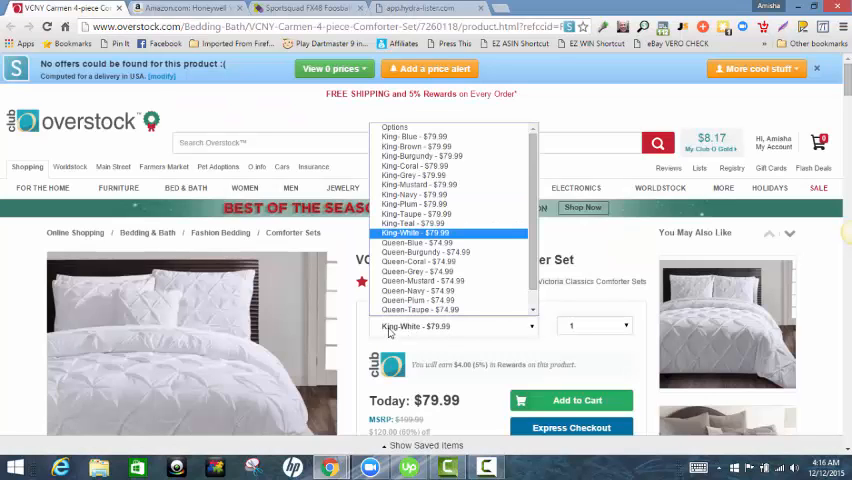
mouse_move(410, 224)
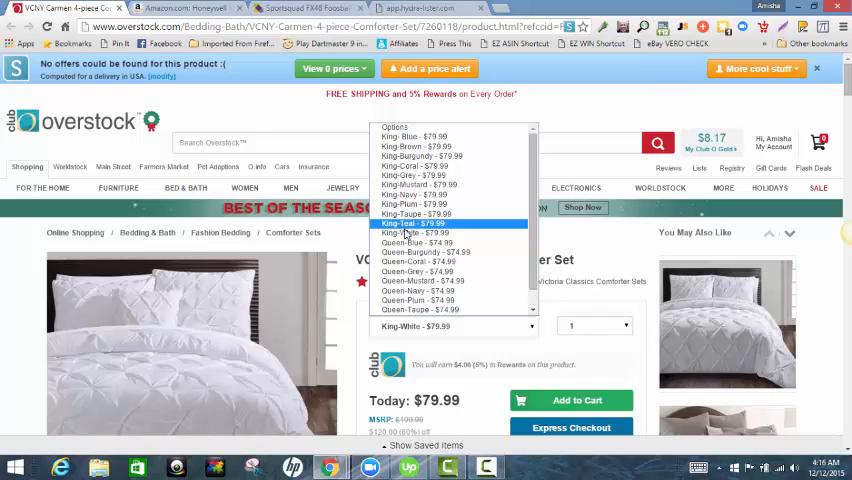
mouse_move(416, 232)
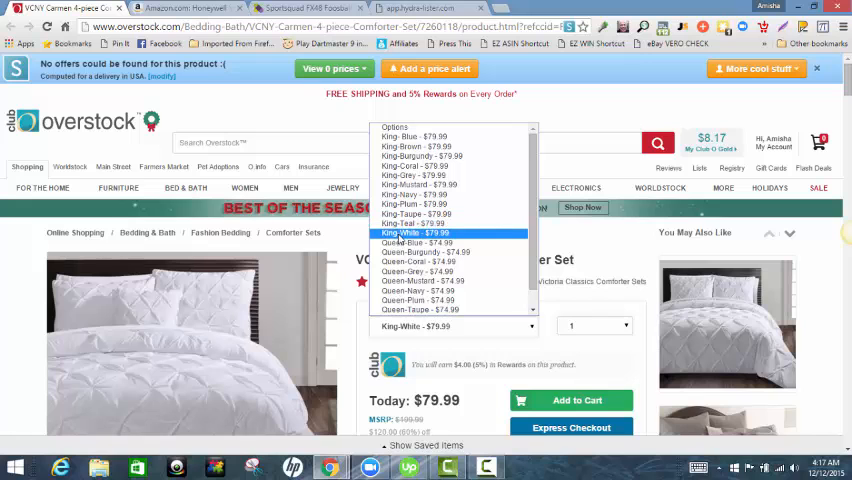
click(412, 232)
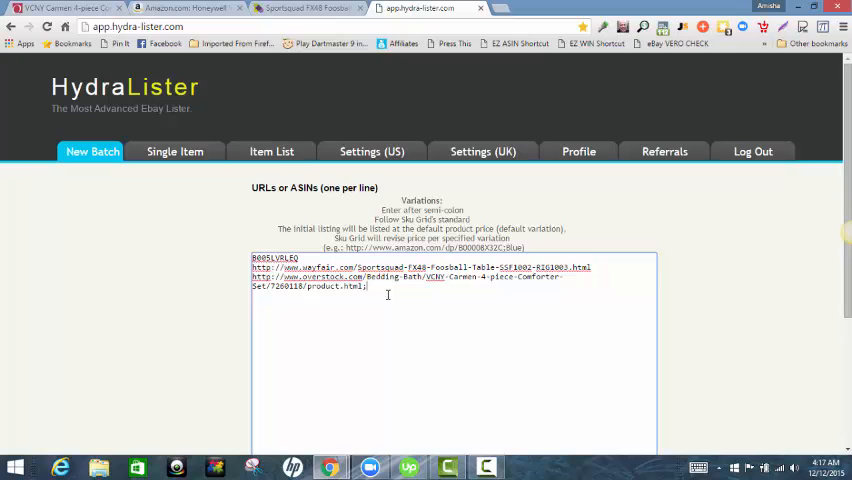
Append the |King-White variation tag so the Overstock line ends product.html|King-White.
text(King-)
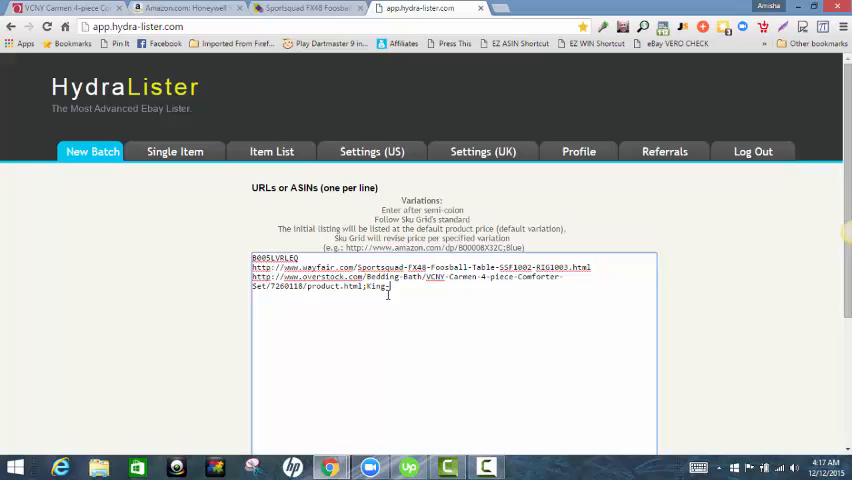
text(White)
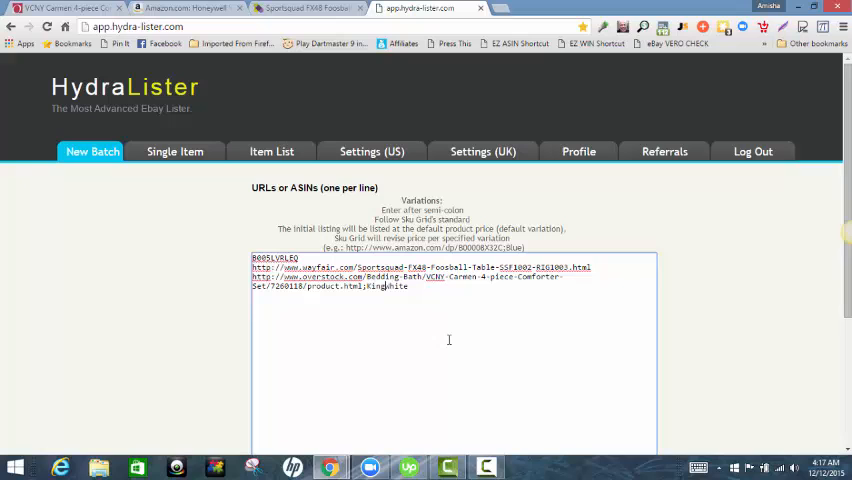
text(|)
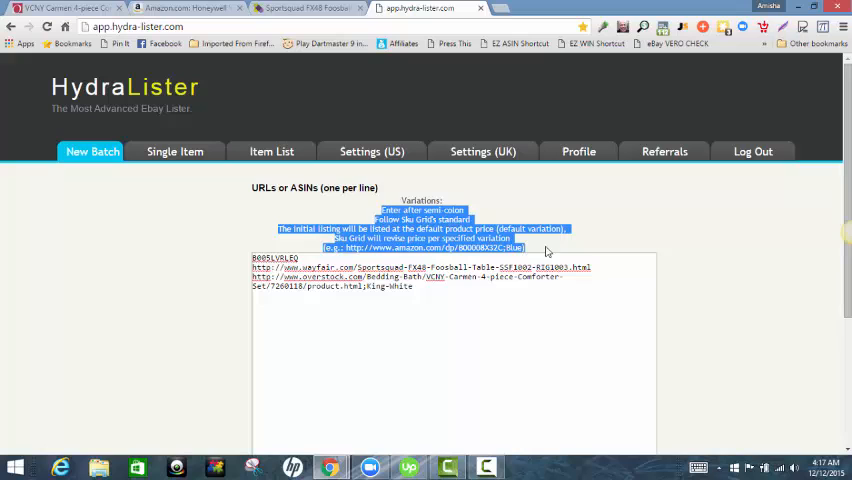
click(330, 250)
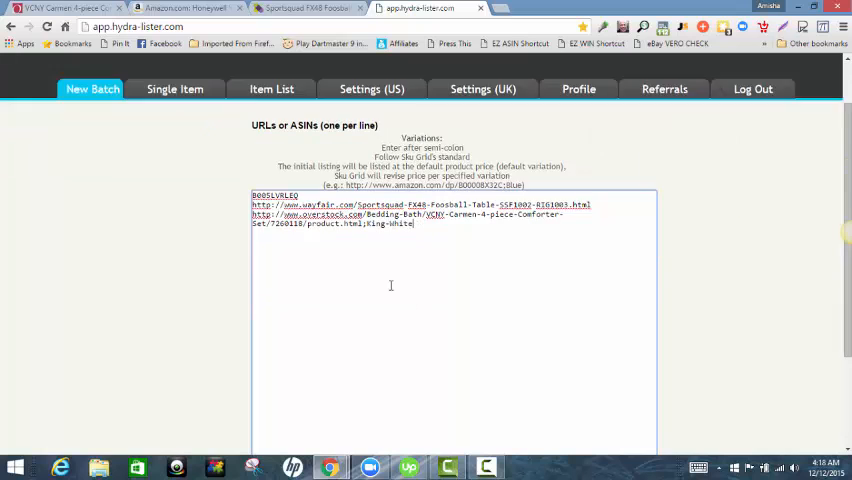
Add the three links as a new batch with the country left on USA.
scroll(down, 3)
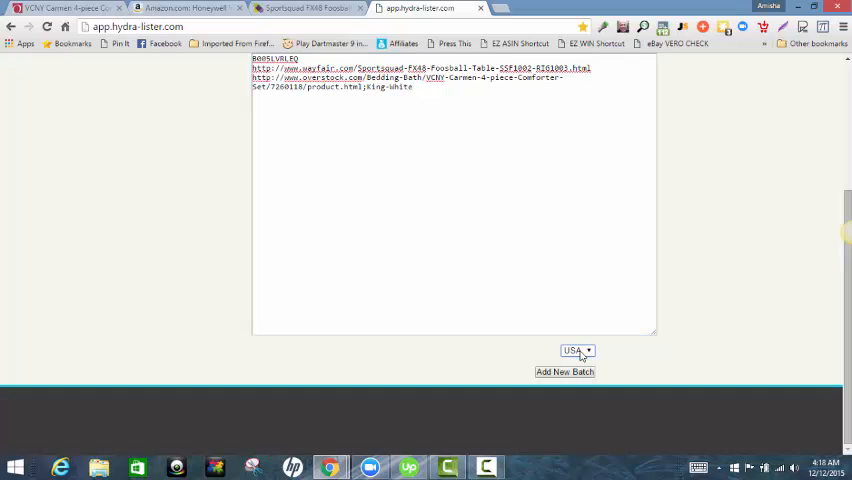
click(564, 372)
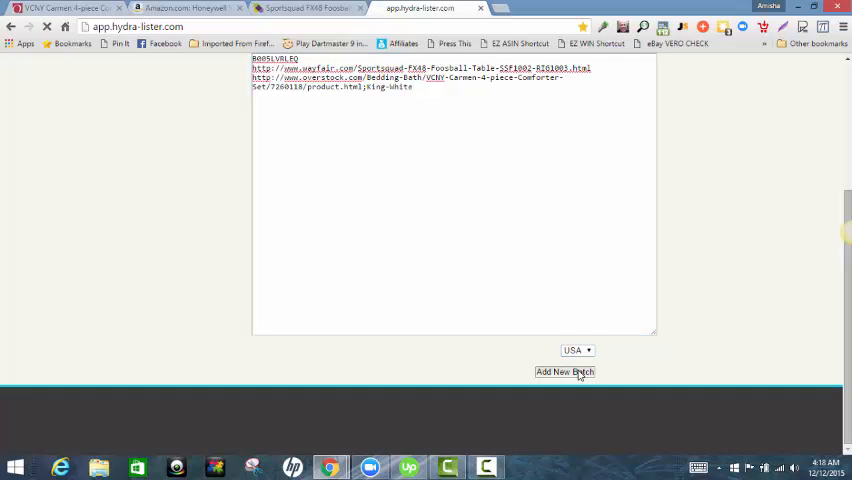
click(564, 372)
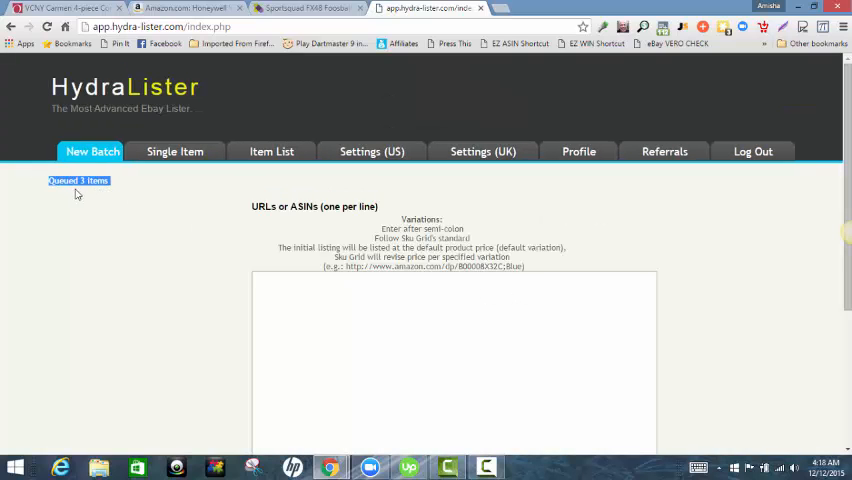
mouse_move(132, 192)
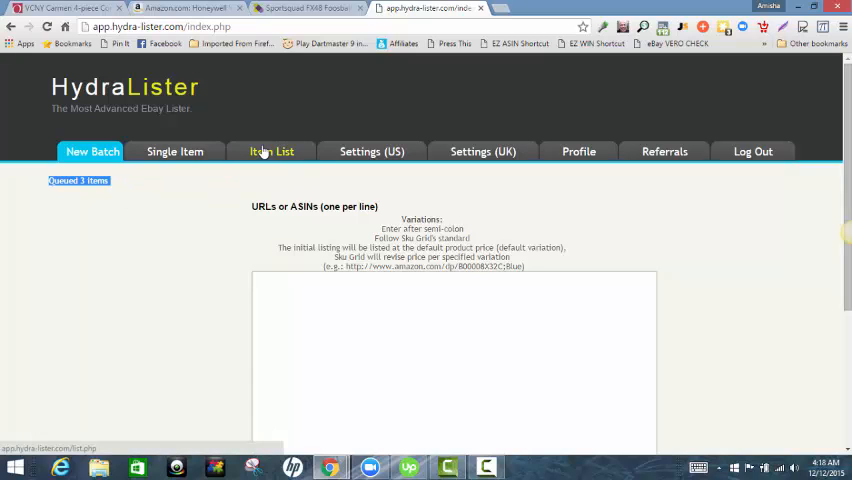
Review the Item List showing the three new links as pending US items.
click(272, 152)
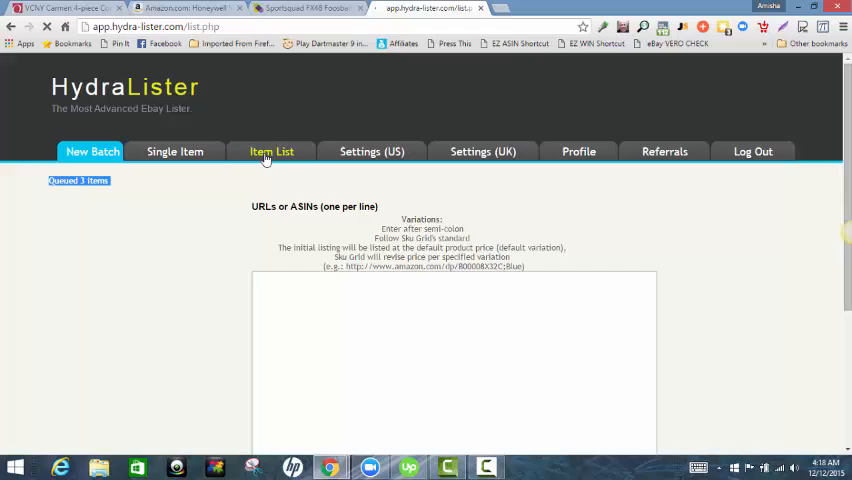
click(272, 152)
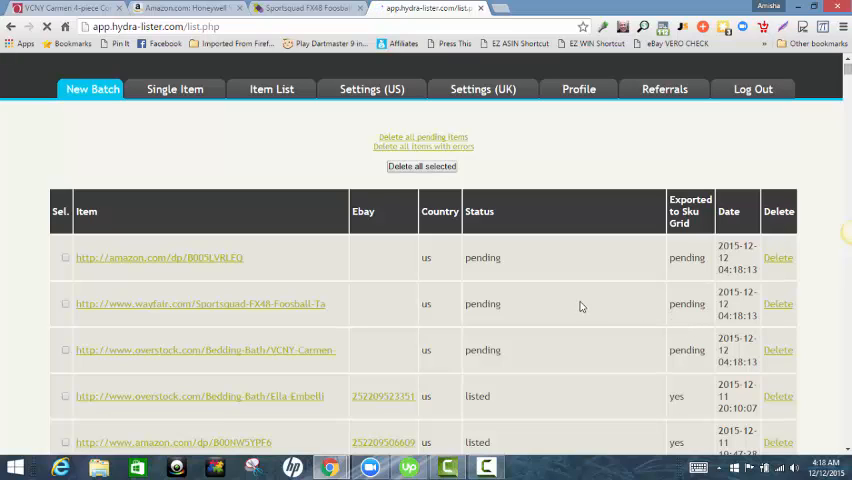
mouse_move(490, 276)
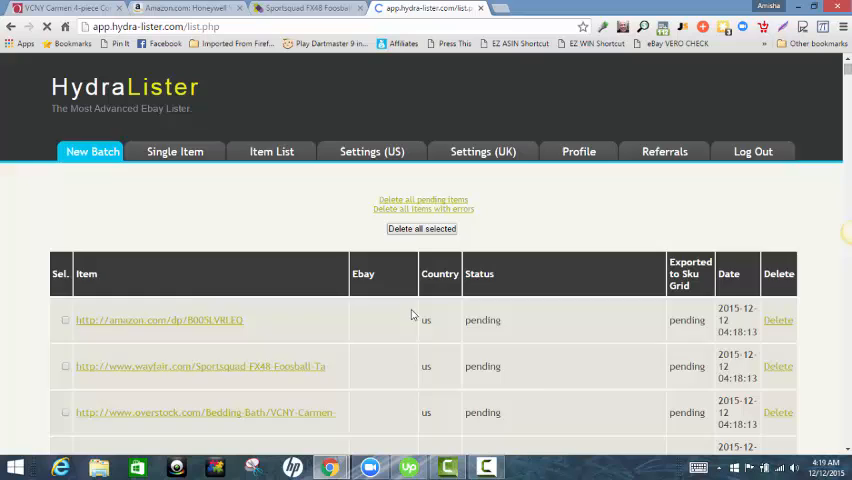
click(288, 152)
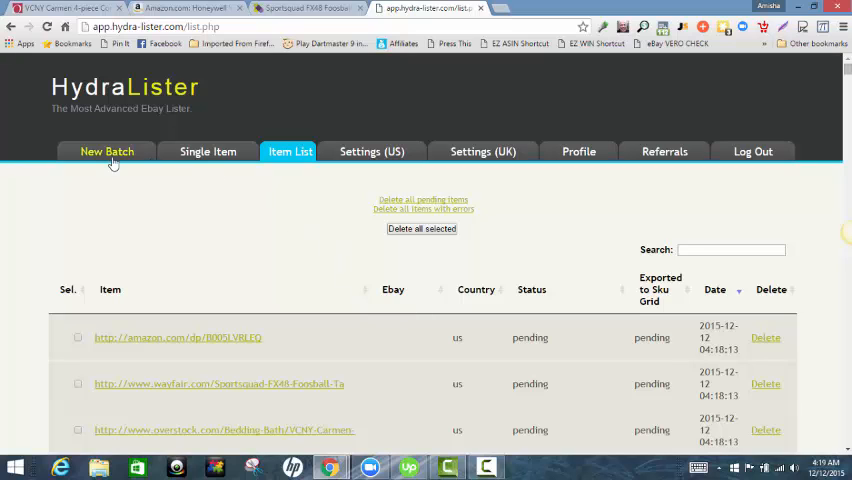
Return to an empty New Batch form.
click(106, 152)
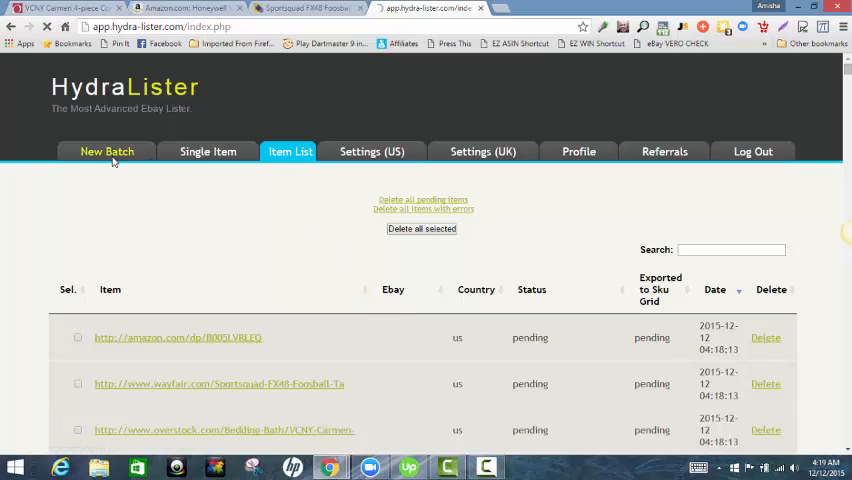
click(106, 152)
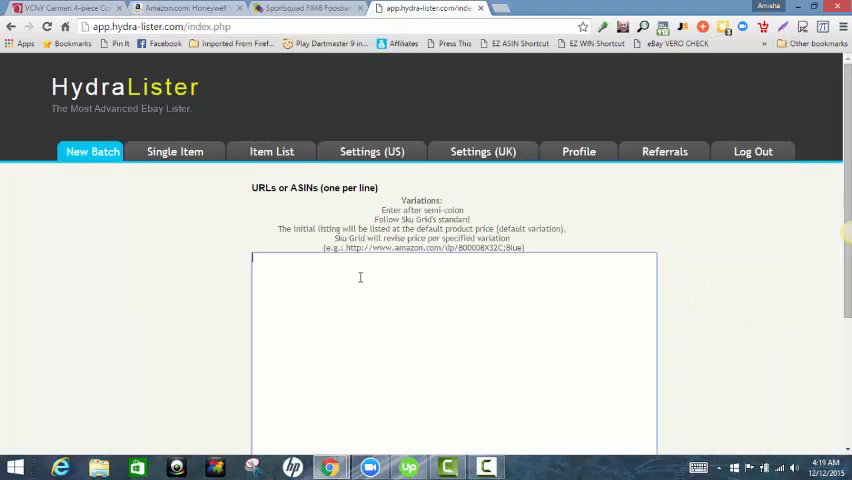